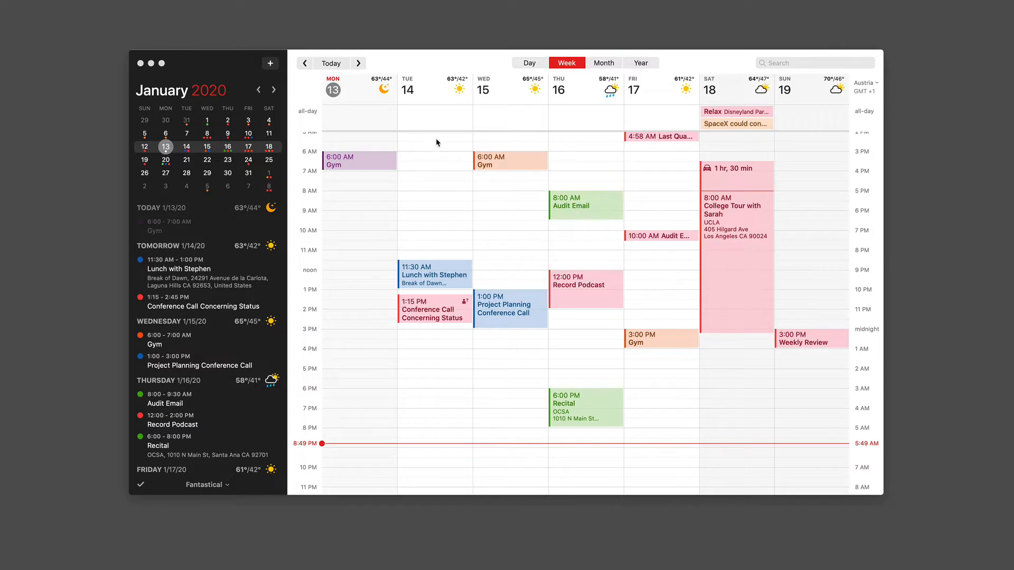
mouse_move(232, 487)
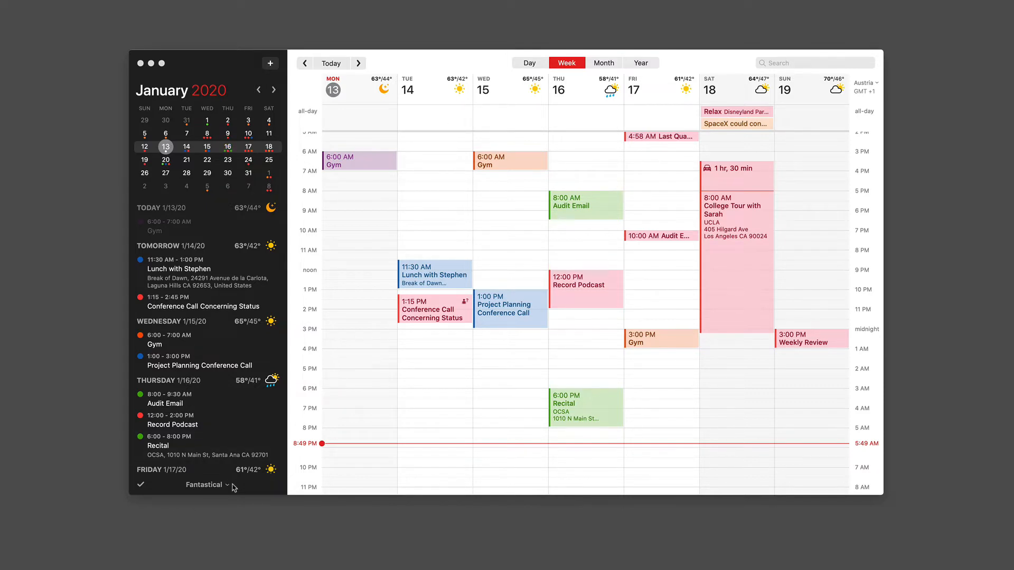
Step: Show the list of calendar sets from the sidebar, with Fantastical checked as current
left_click(207, 485)
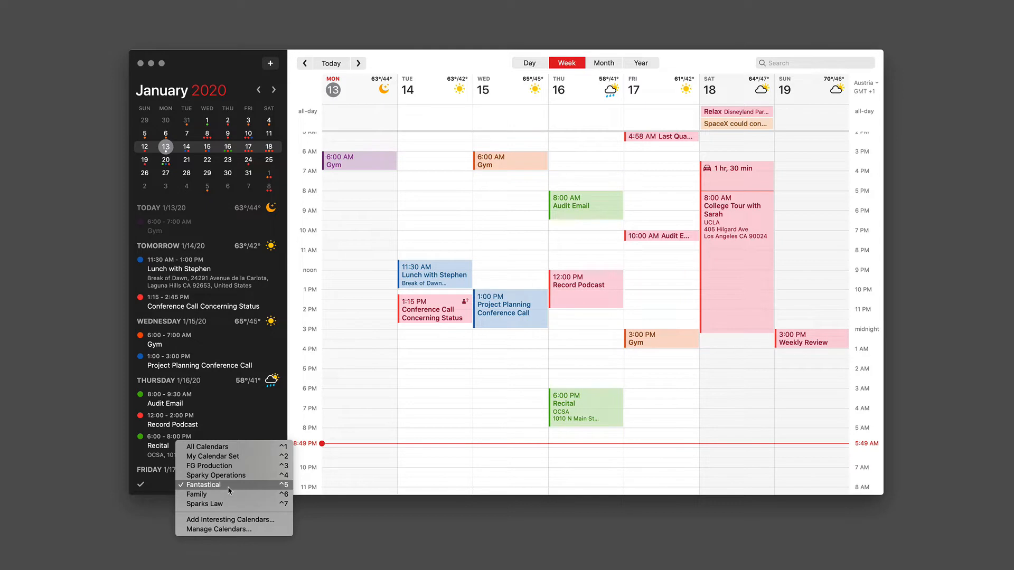
mouse_move(230, 519)
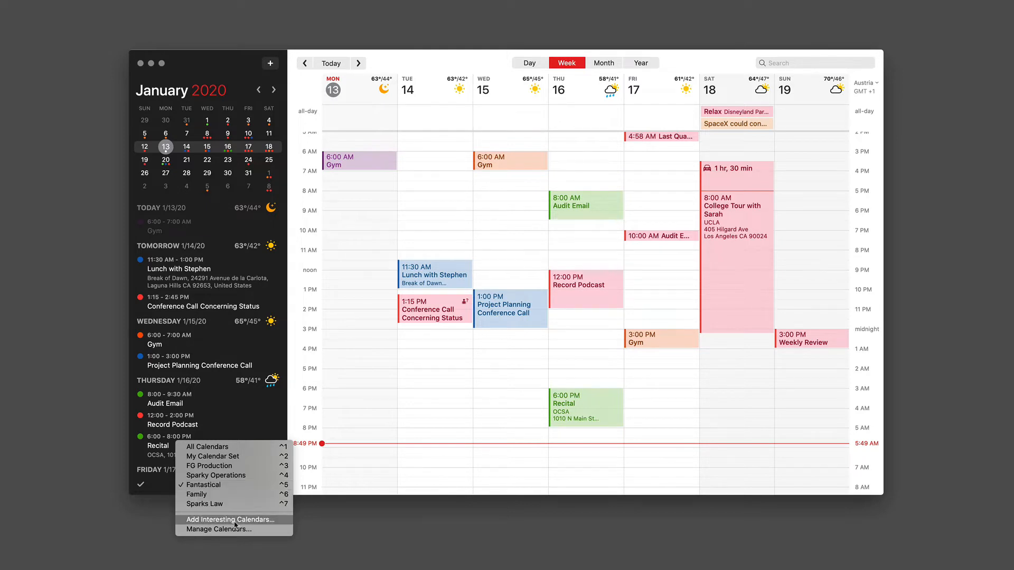
Step: In Manage Calendars, review the Sparky Operations, Family and Sparks Law sets' member calendars
left_click(217, 529)
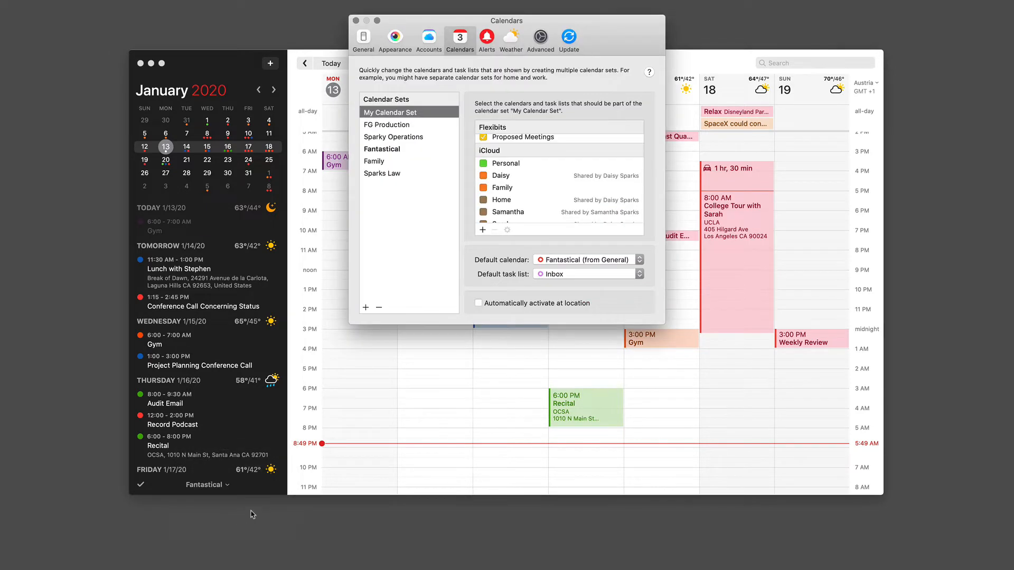
mouse_move(422, 221)
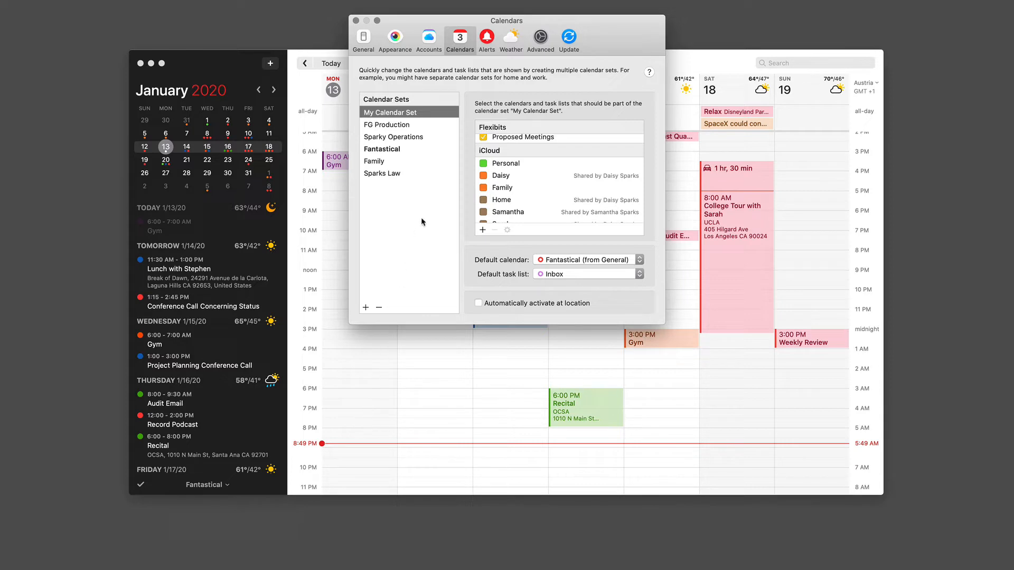
mouse_move(417, 166)
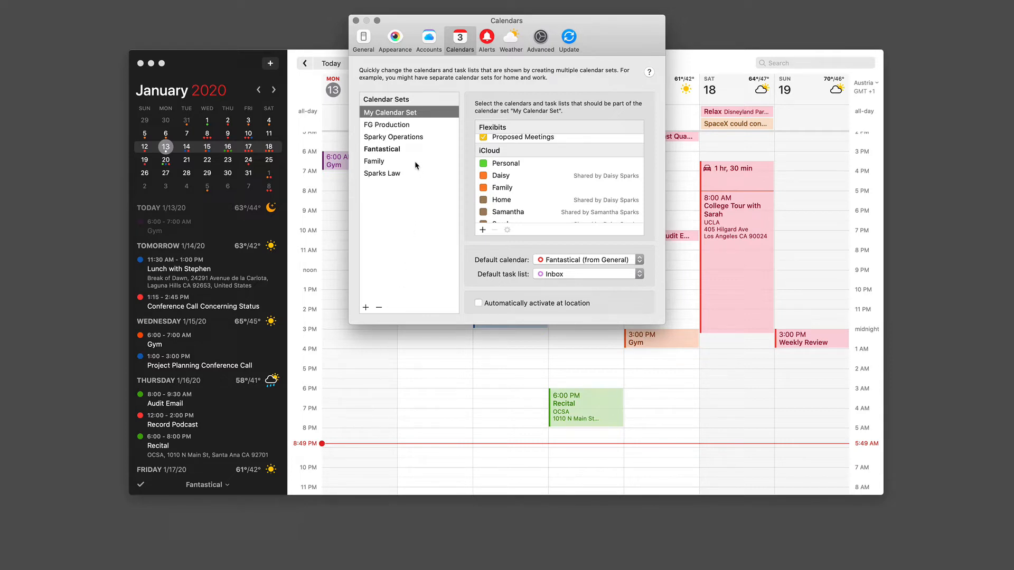
left_click(393, 136)
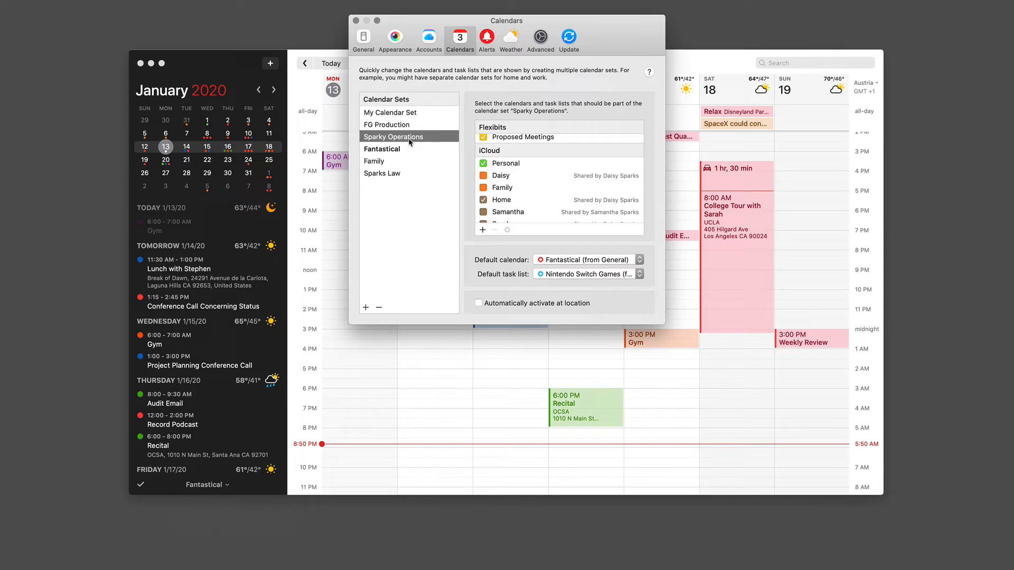
mouse_move(407, 160)
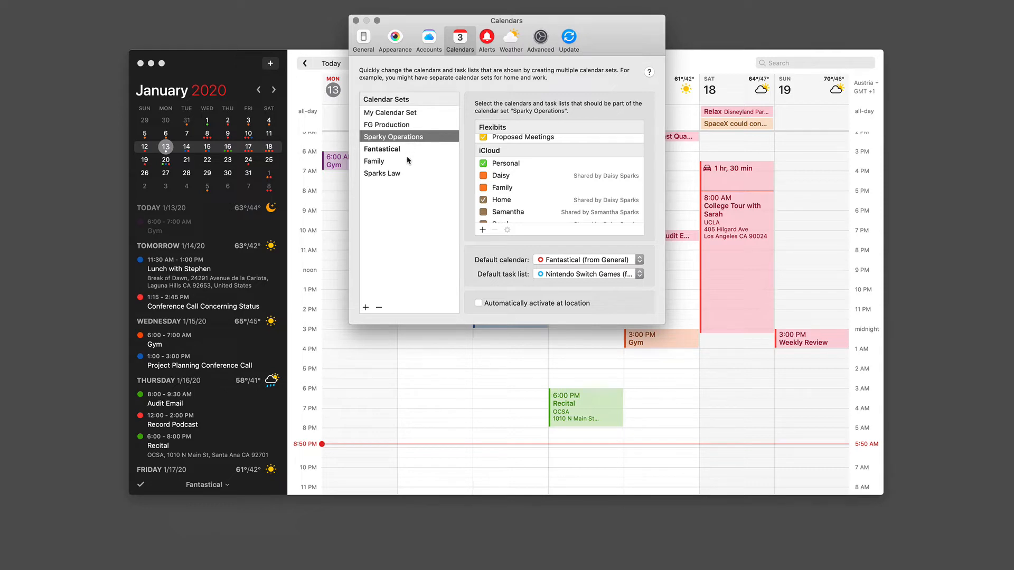
left_click(374, 161)
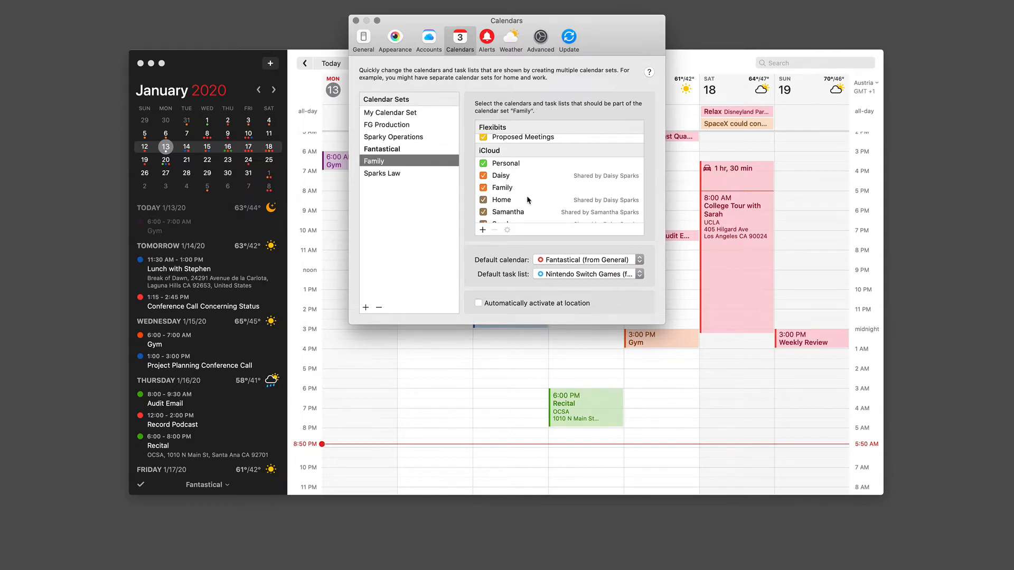
scroll("up", 3)
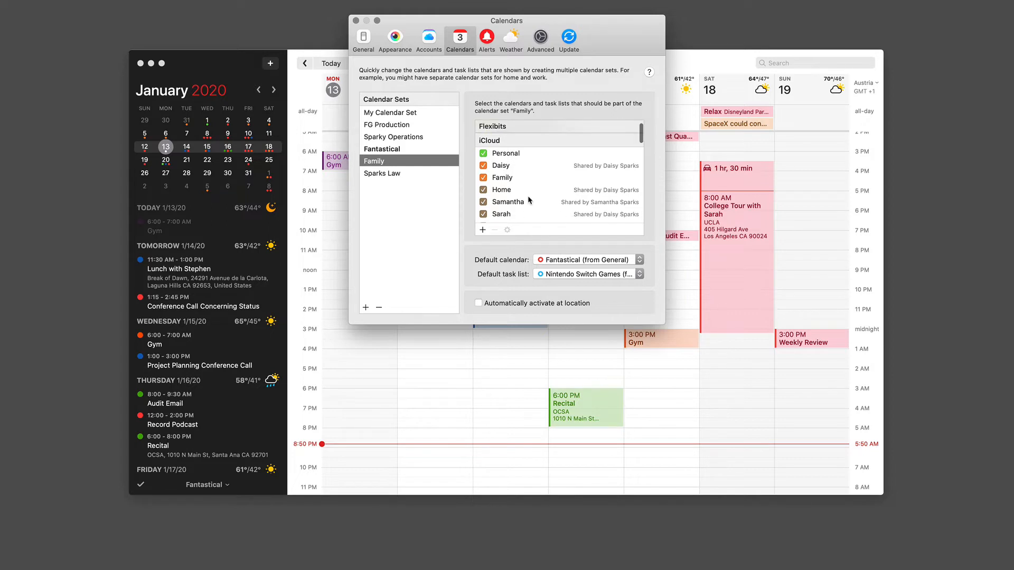
mouse_move(391, 182)
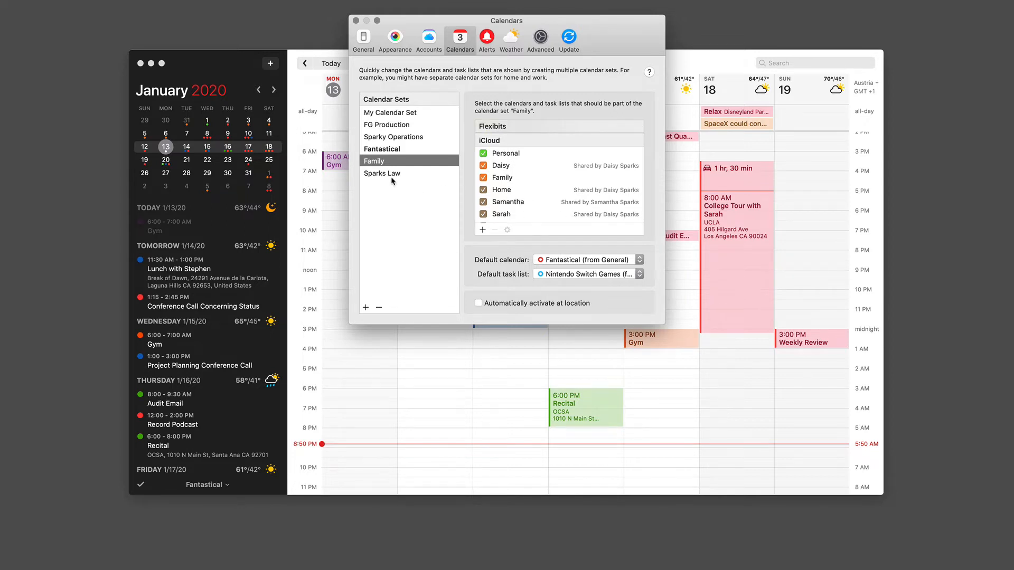
left_click(382, 172)
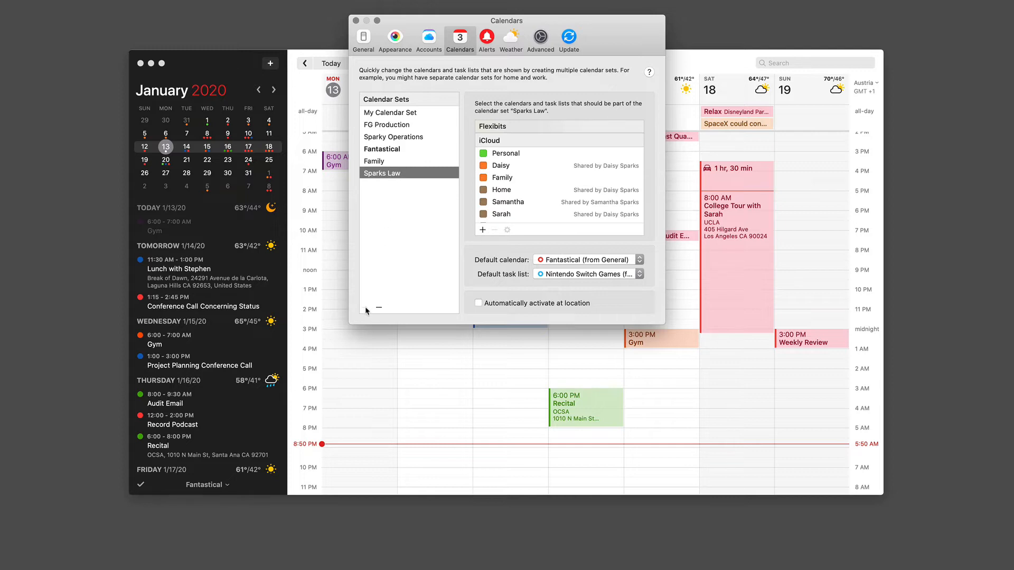
Step: Add a new calendar set and name it MacSparky
left_click(365, 307)
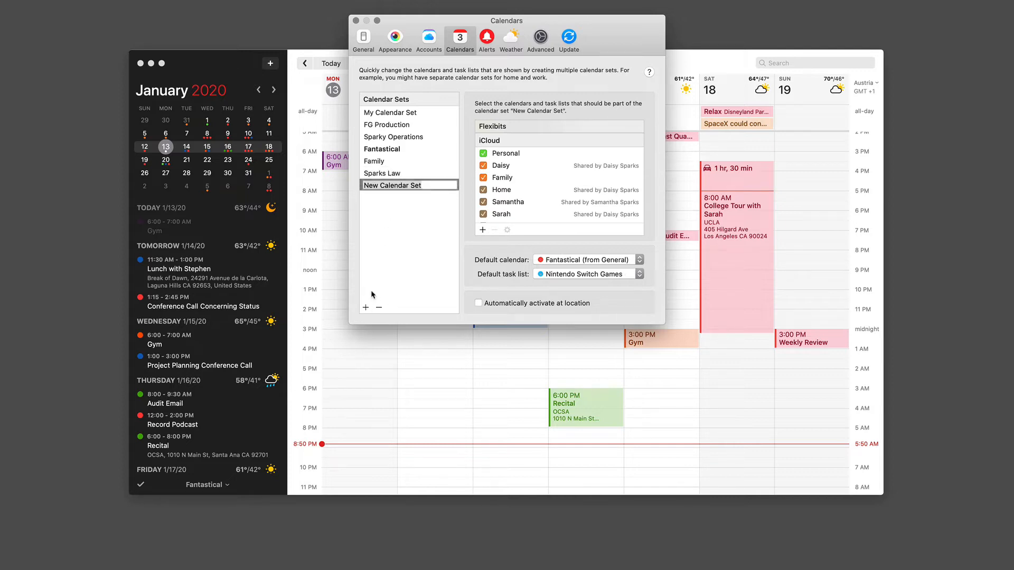
type("MacSparky")
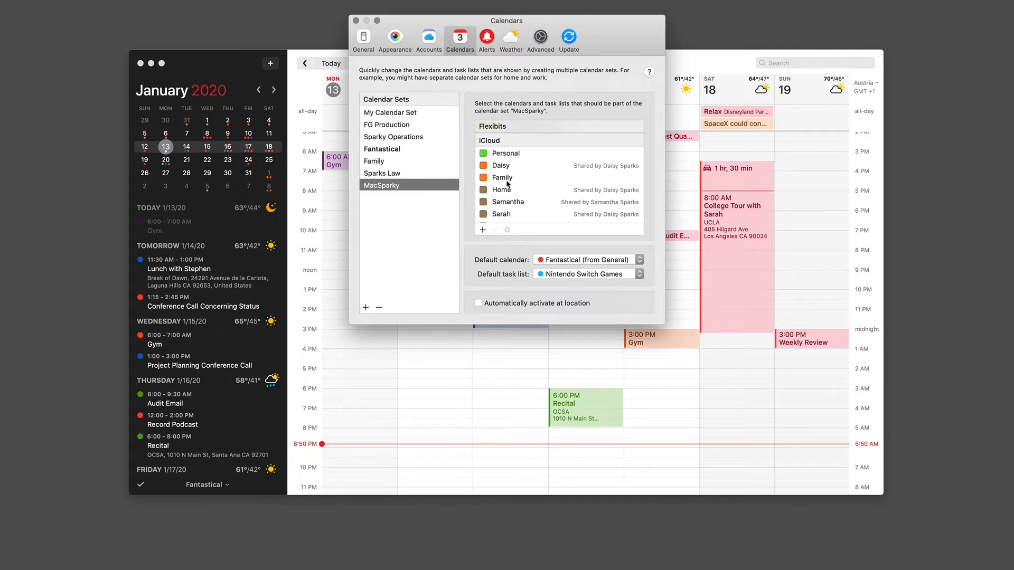
scroll("down", 3)
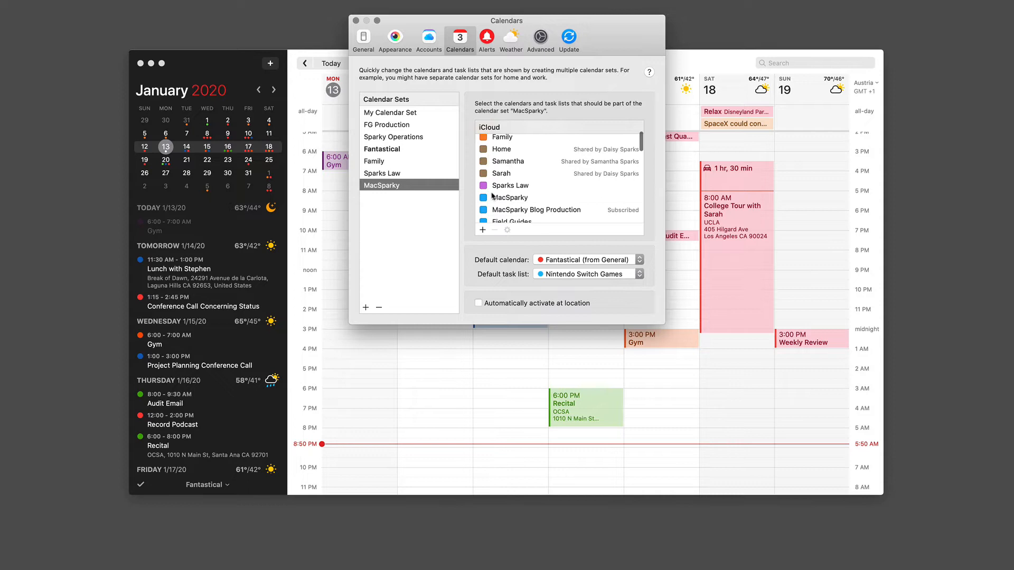
Step: Include the MacSparky and Focused iCloud calendars in the MacSparky set
left_click(483, 198)
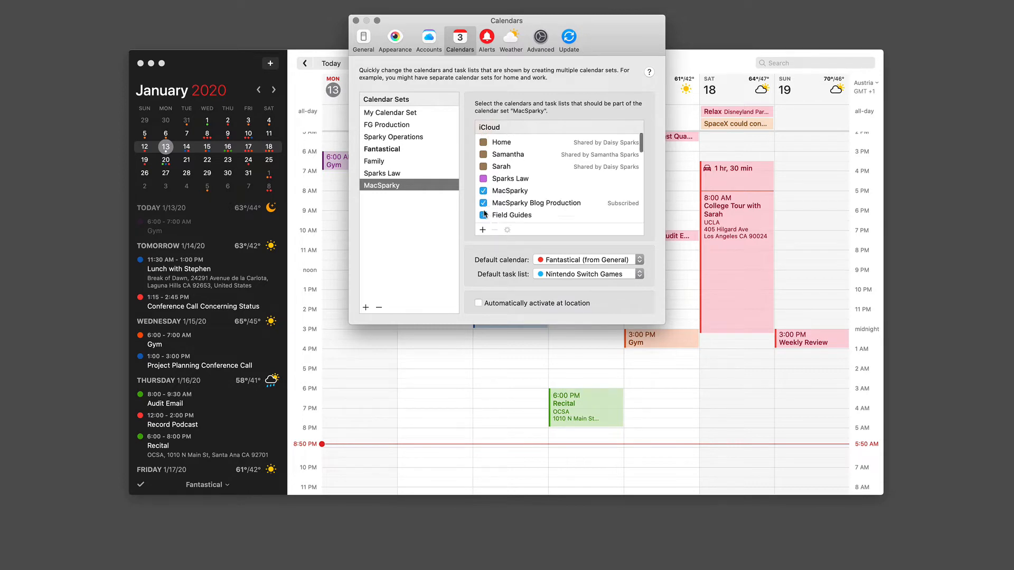
scroll("down", 3)
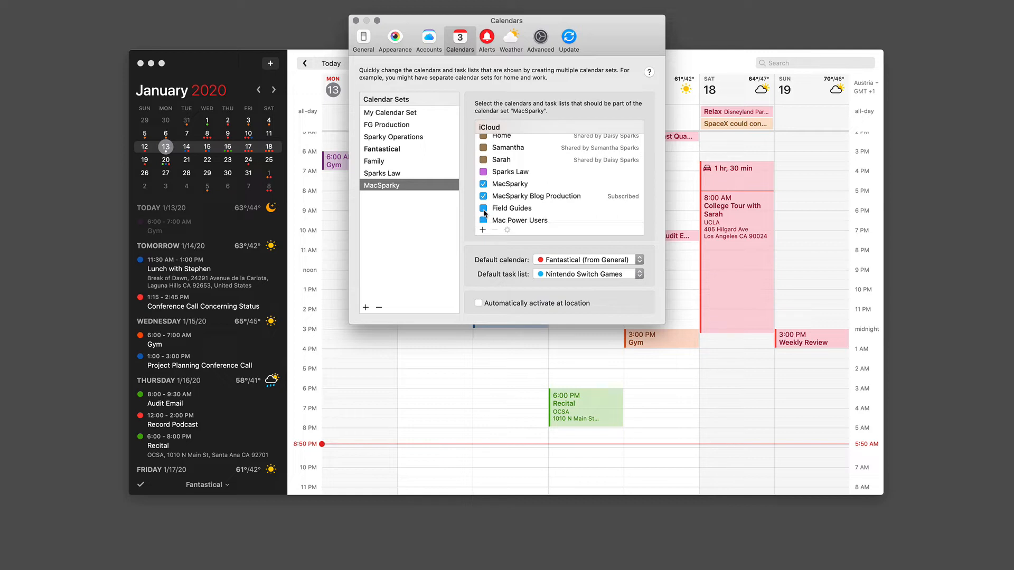
scroll("down", 3)
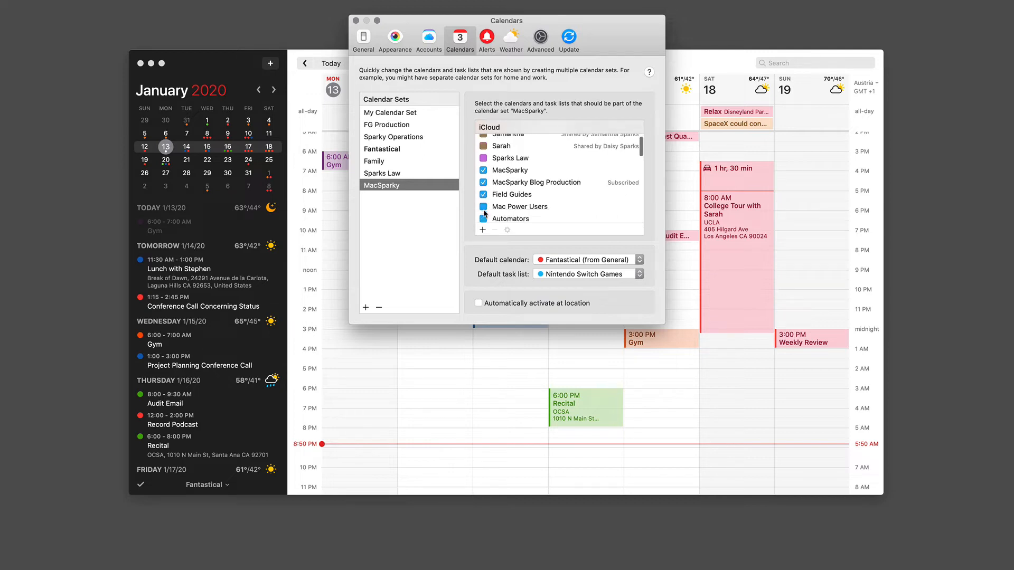
scroll("up", 3)
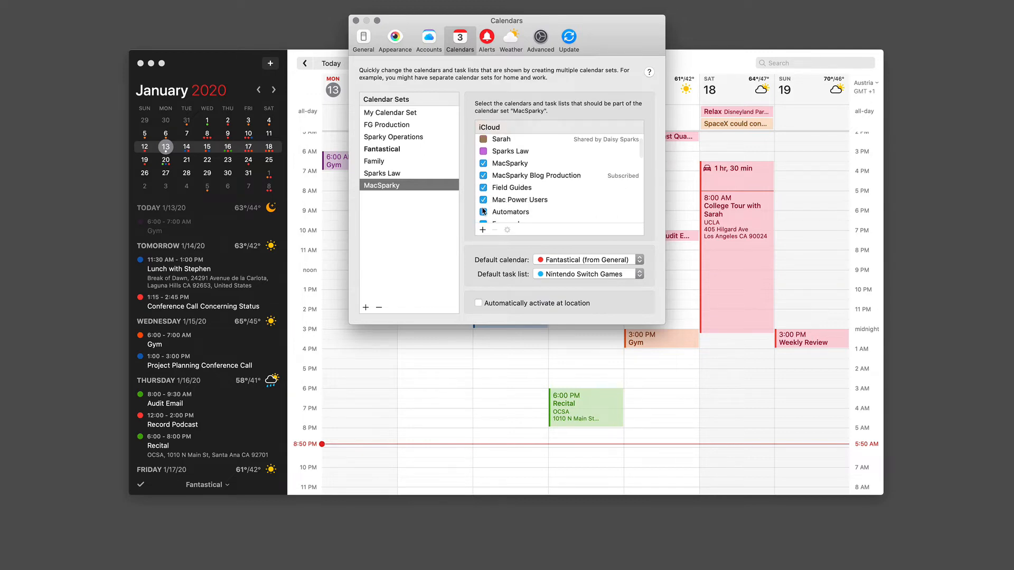
scroll("down", 3)
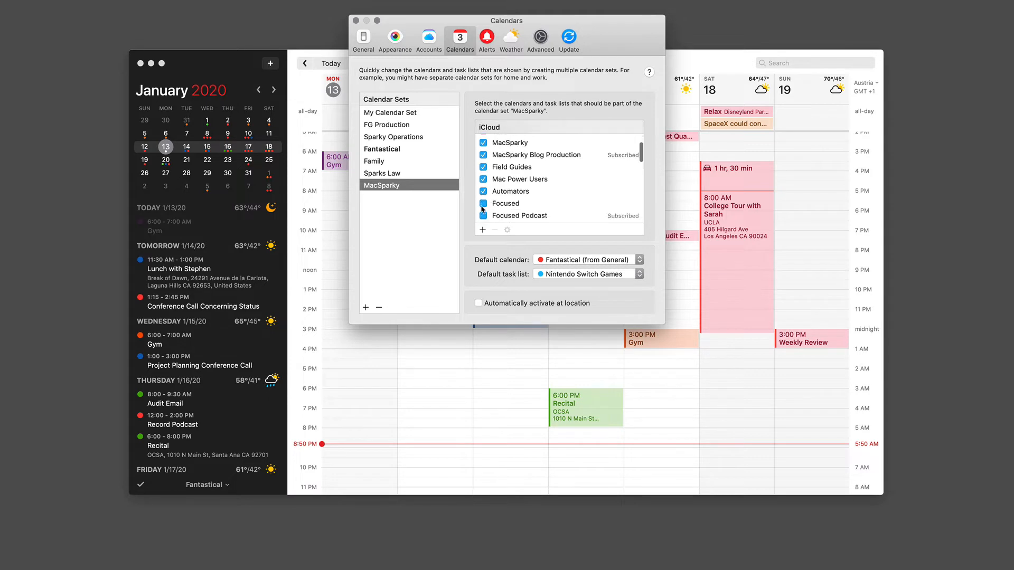
left_click(483, 216)
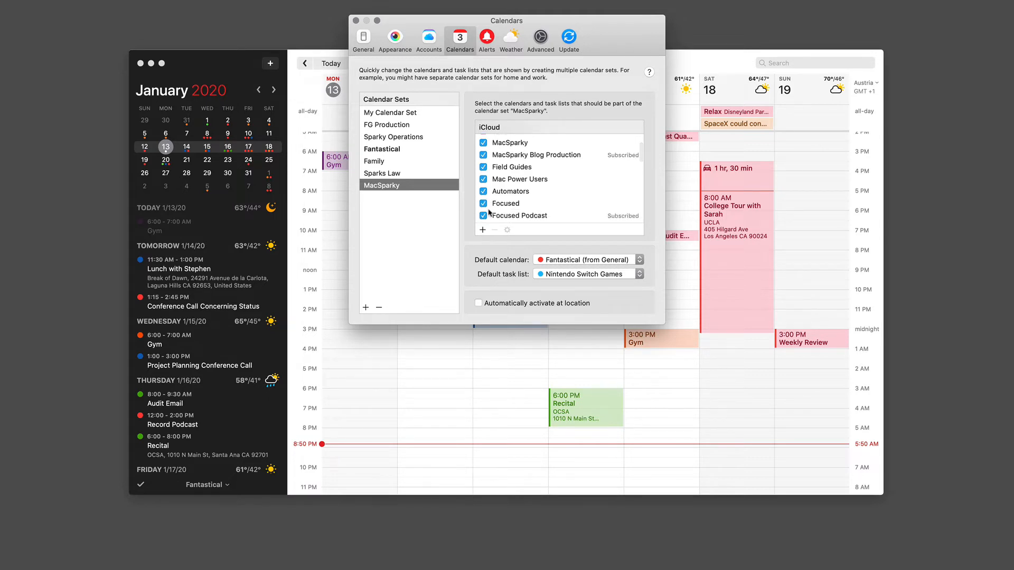
Step: Exclude the Moon Phases and NYT Astronomy subscriptions, keeping Public Holidays in the set
scroll("down", 3)
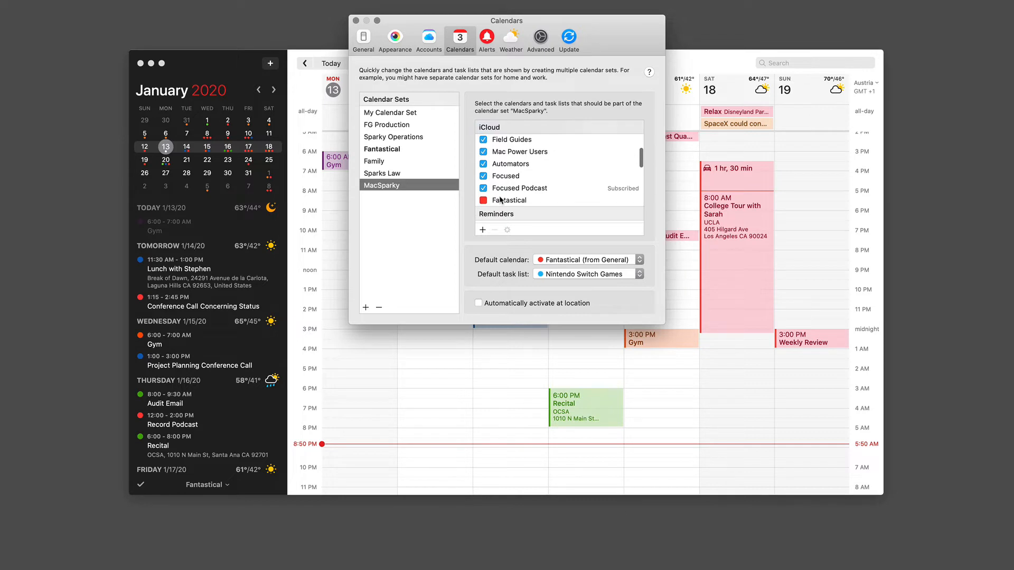
scroll("down", 3)
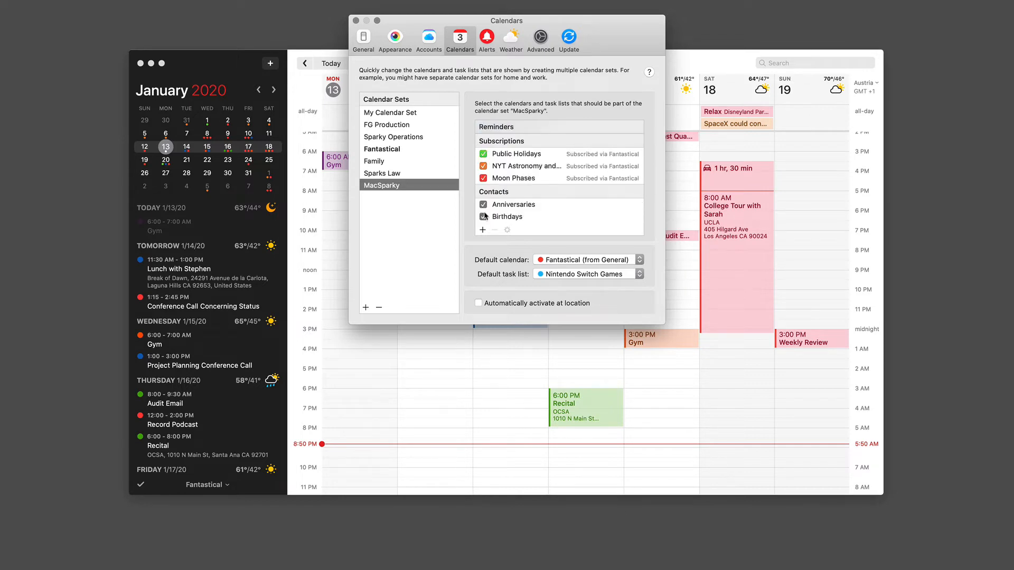
left_click(482, 203)
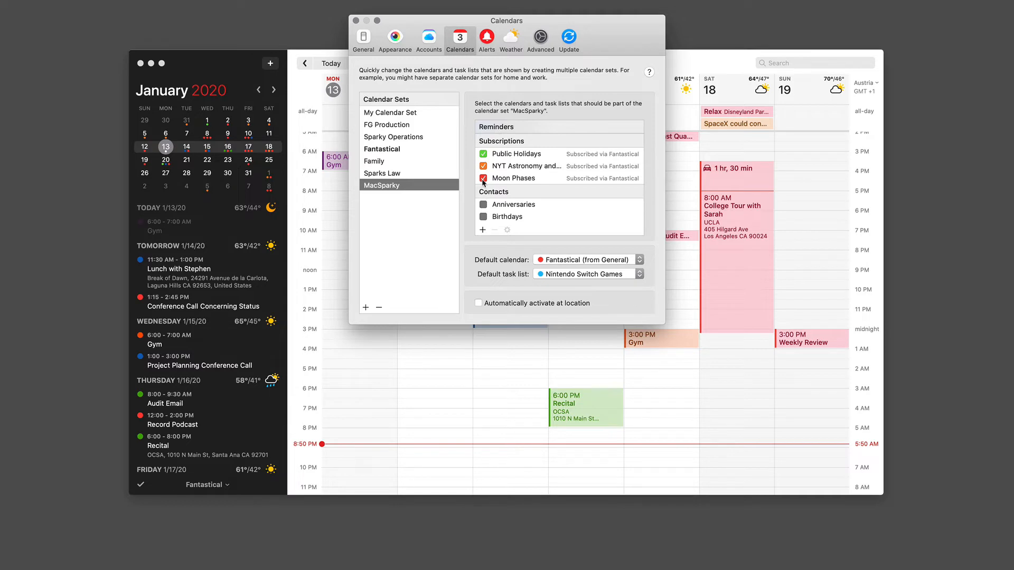
left_click(482, 177)
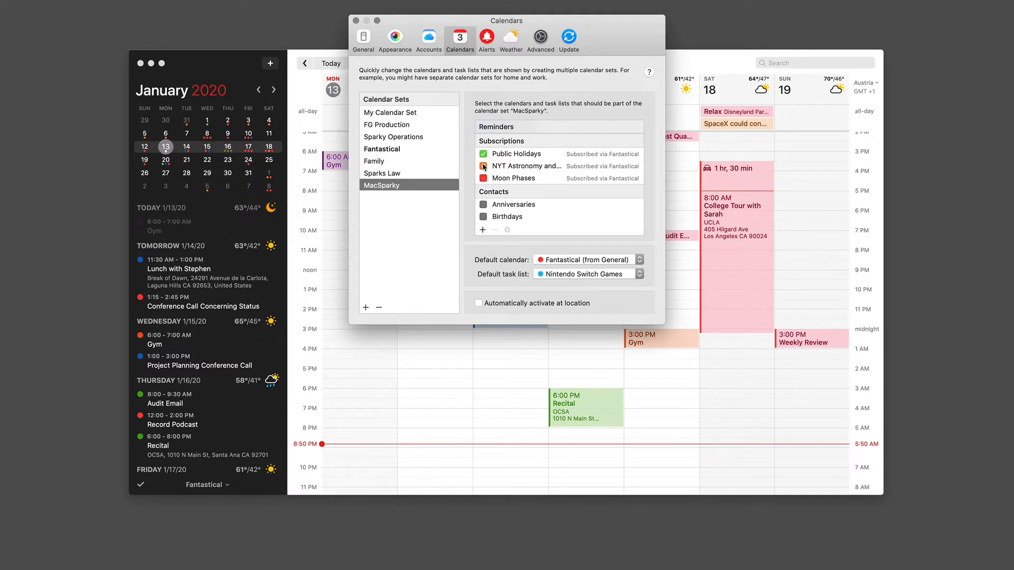
left_click(484, 165)
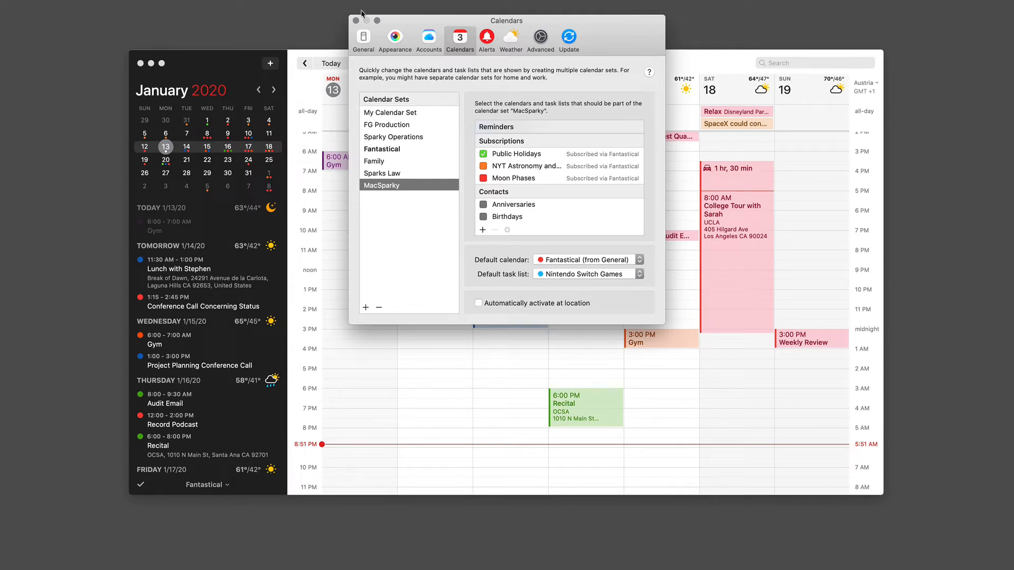
mouse_move(357, 13)
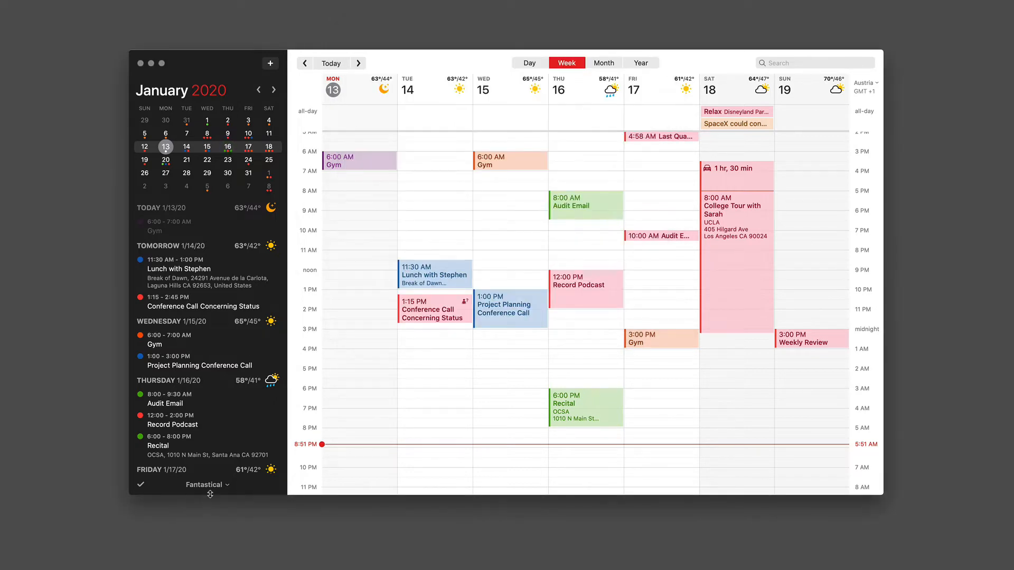
Step: Switch the sidebar's active calendar set back to Fantastical after trying MacSparky
left_click(204, 485)
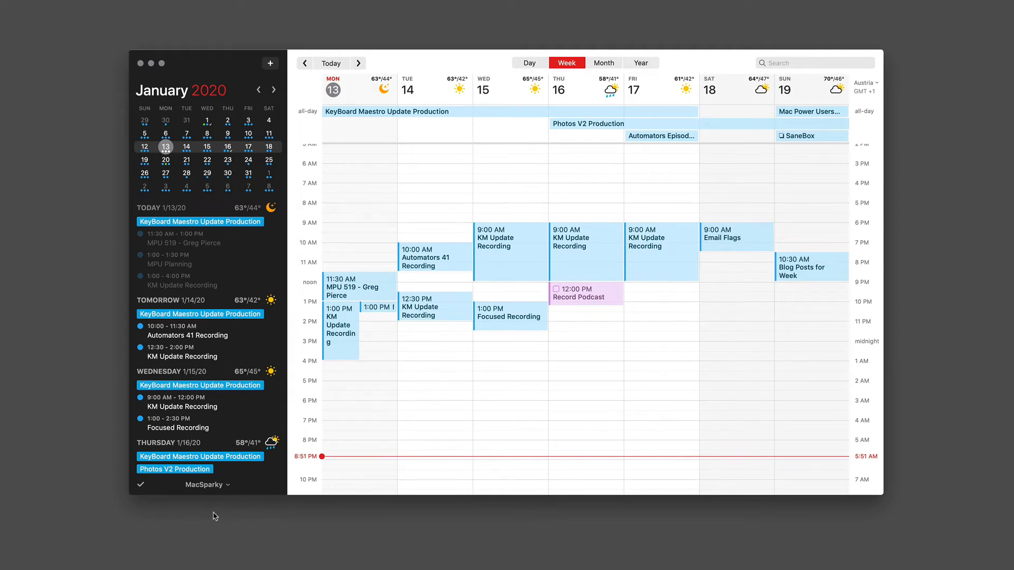
left_click(204, 485)
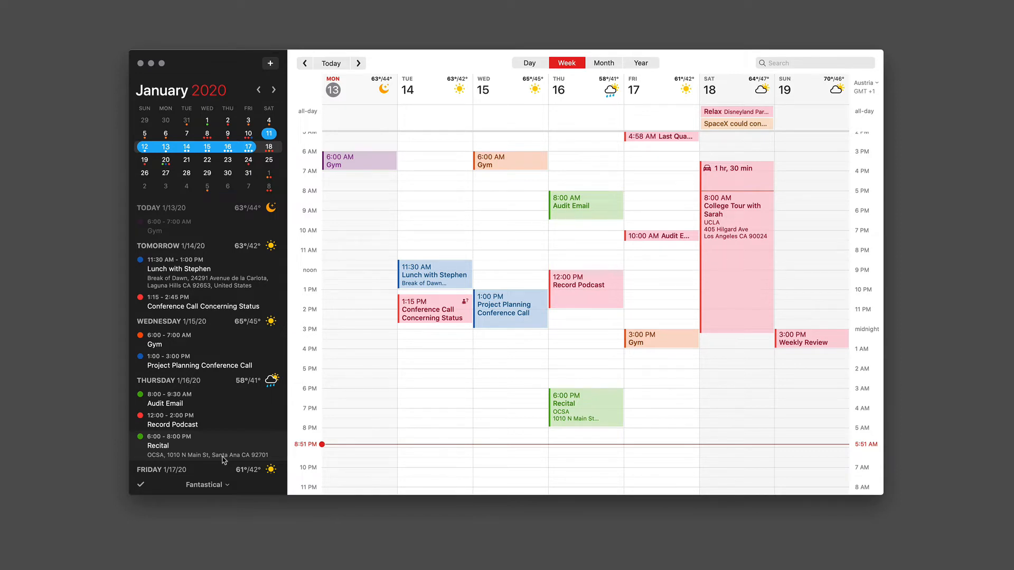
left_click(165, 147)
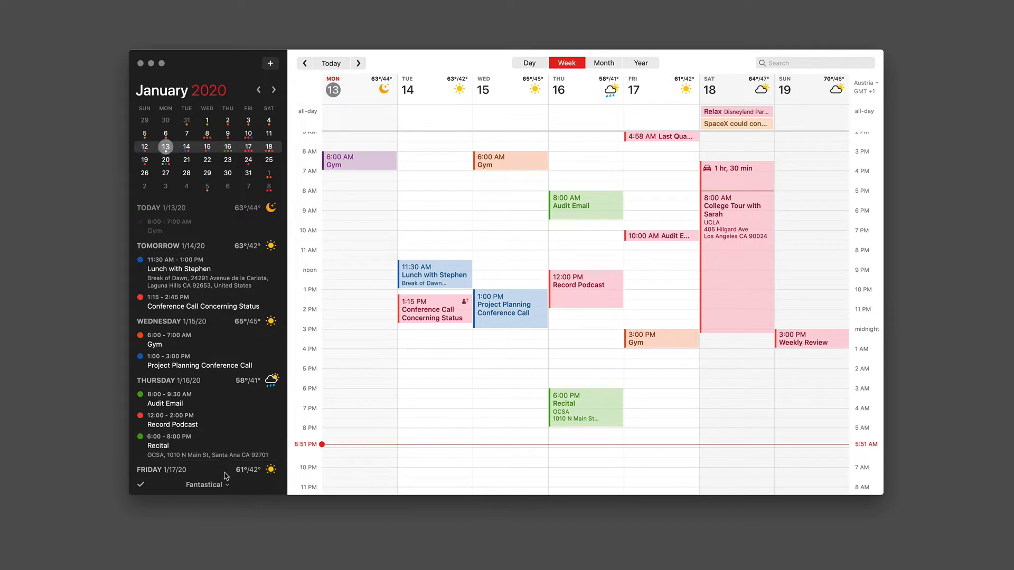
Step: View the FG Production set in month view, then switch back to the Fantastical set
left_click(210, 485)
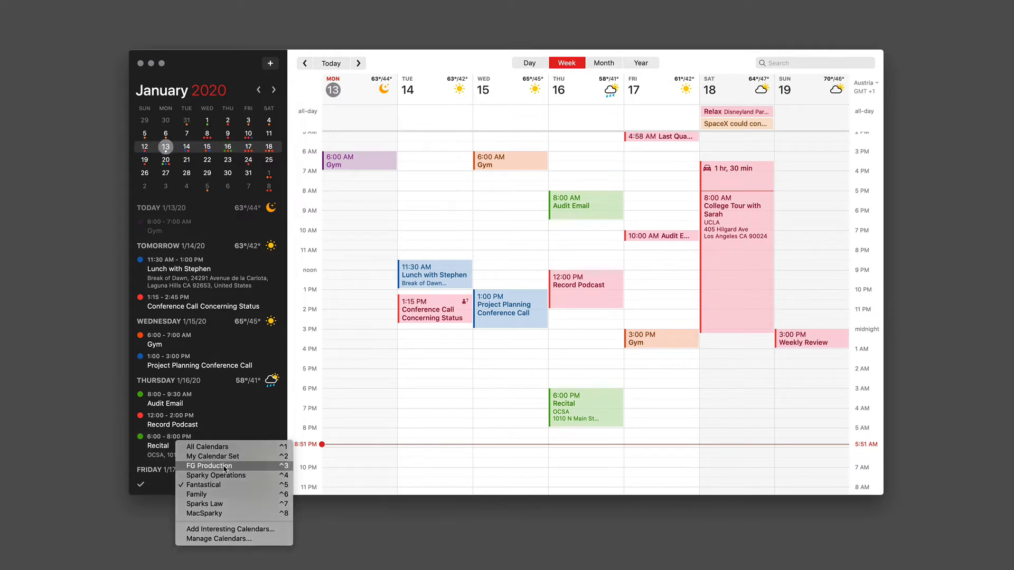
left_click(207, 465)
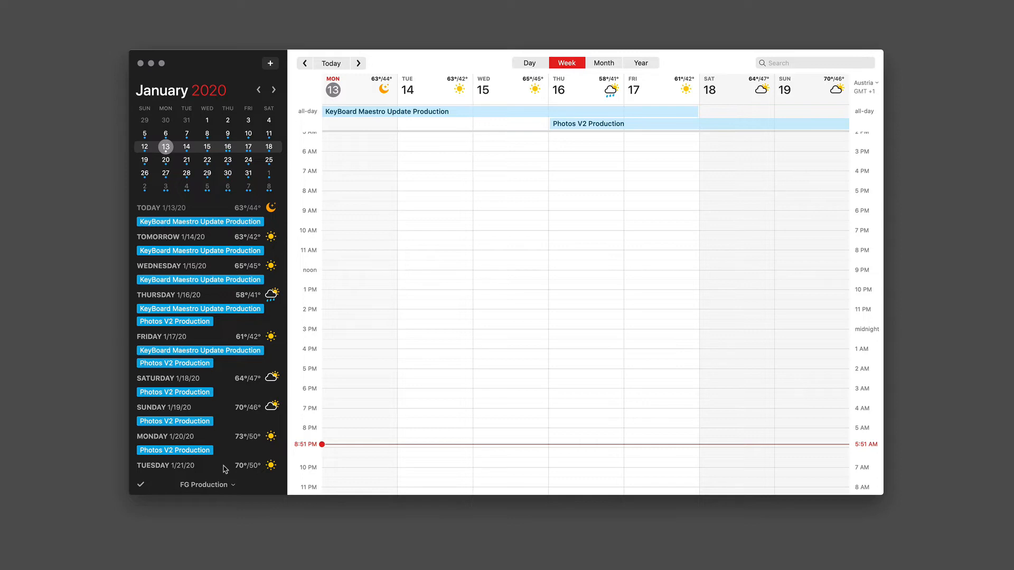
mouse_move(349, 246)
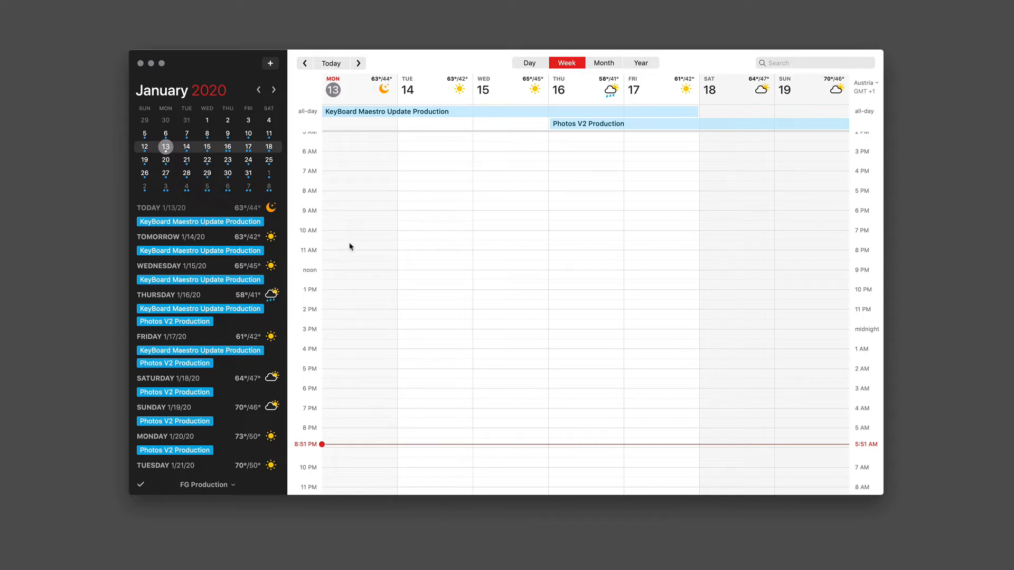
left_click(603, 63)
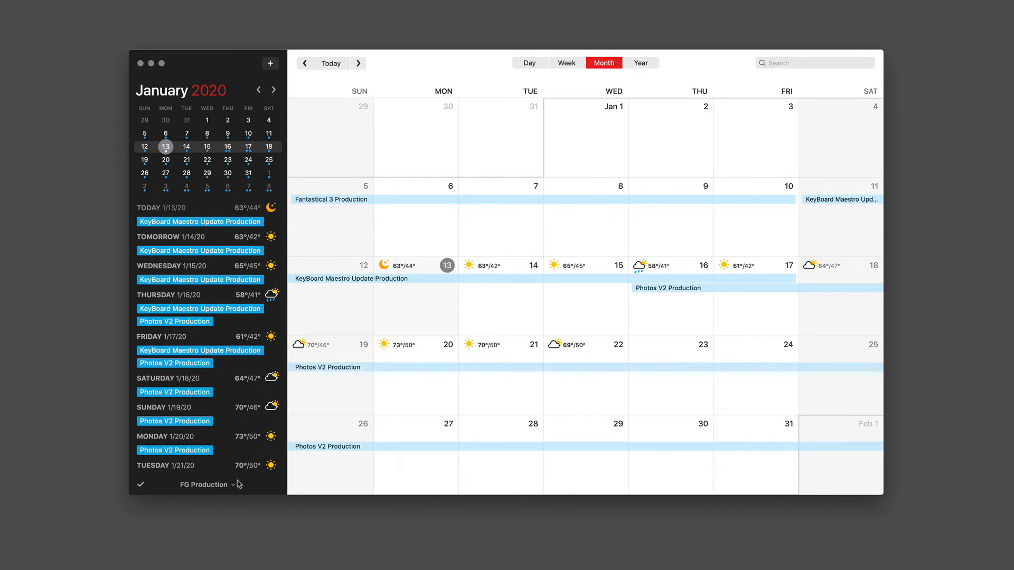
left_click(203, 485)
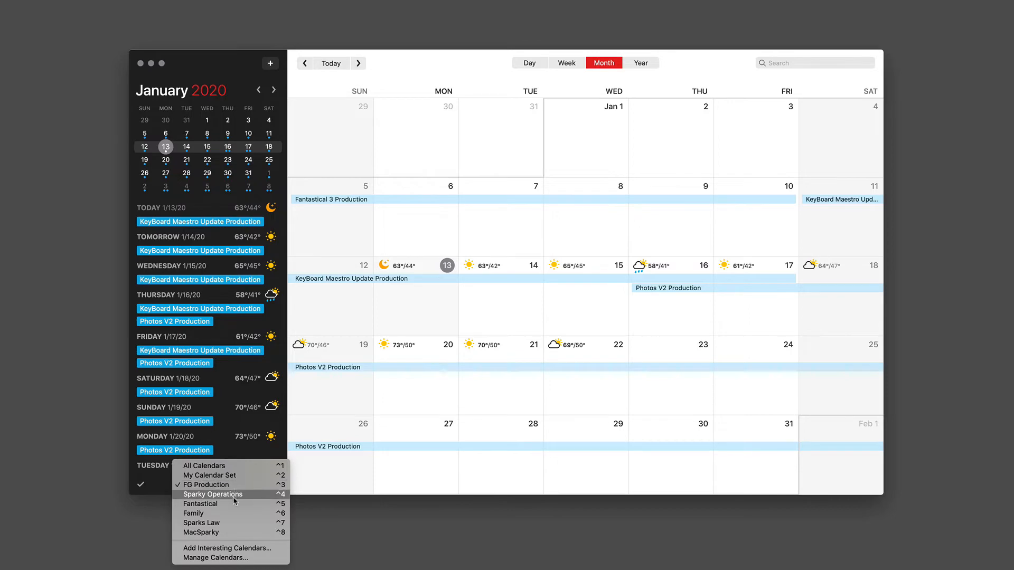
left_click(202, 503)
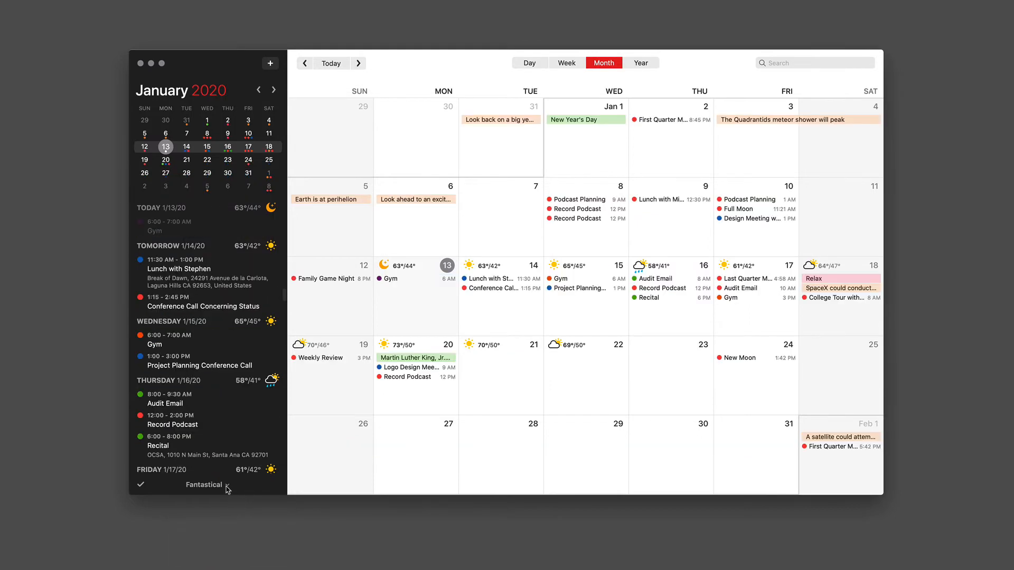
Step: In Manage Calendars, turn on Automatically activate at location for the MacSparky set
left_click(204, 485)
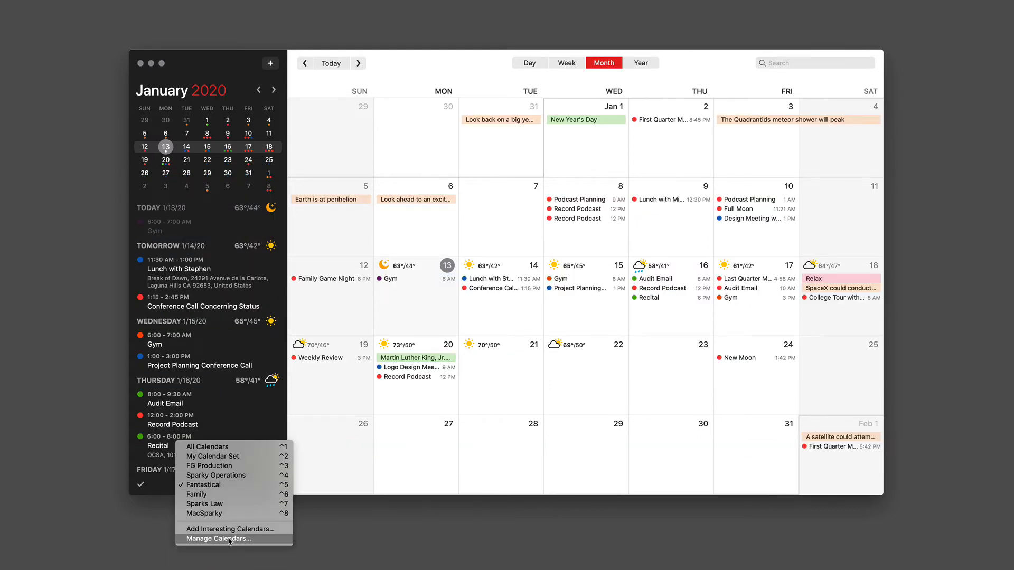
left_click(219, 538)
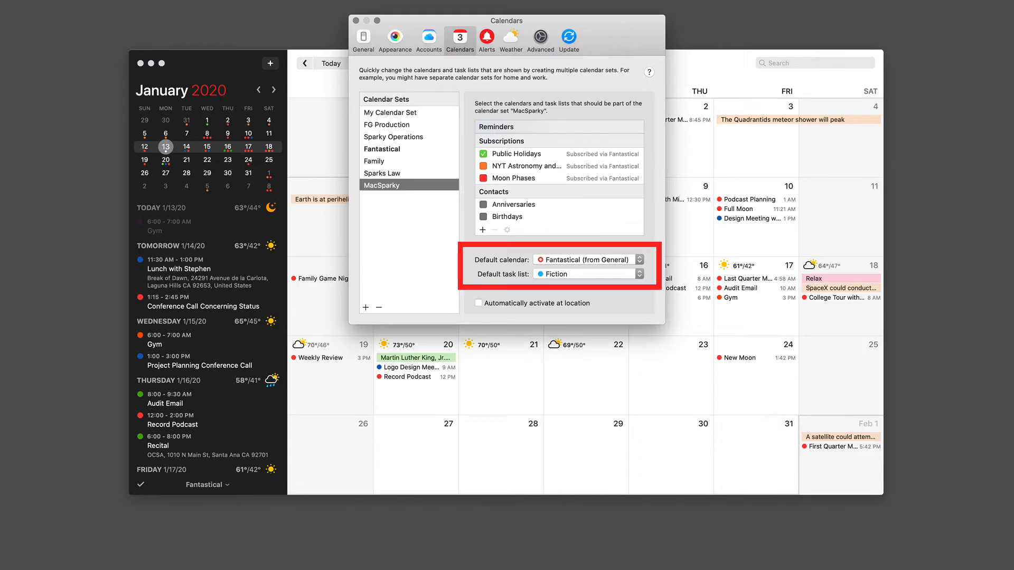
mouse_move(478, 348)
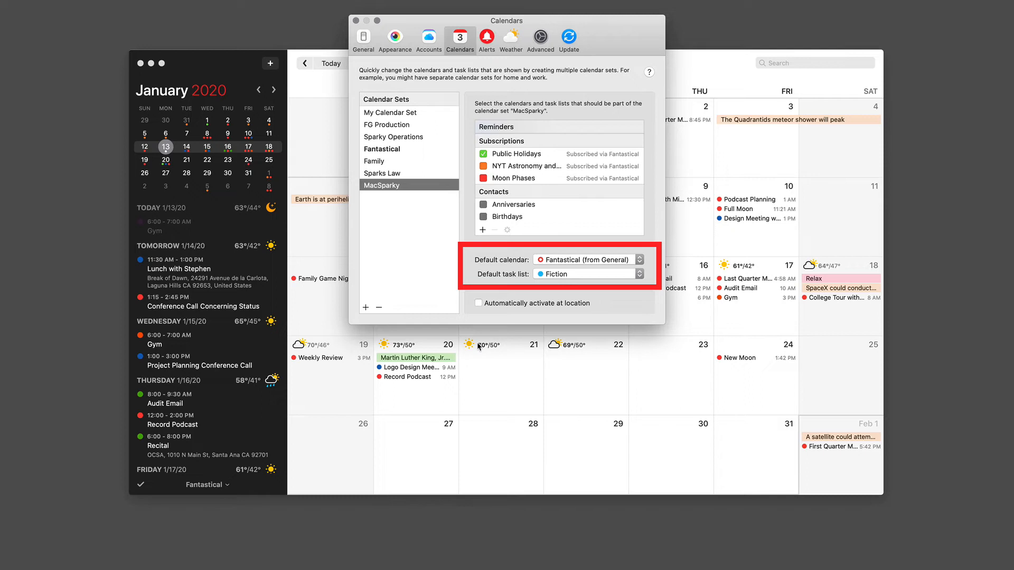
left_click(477, 303)
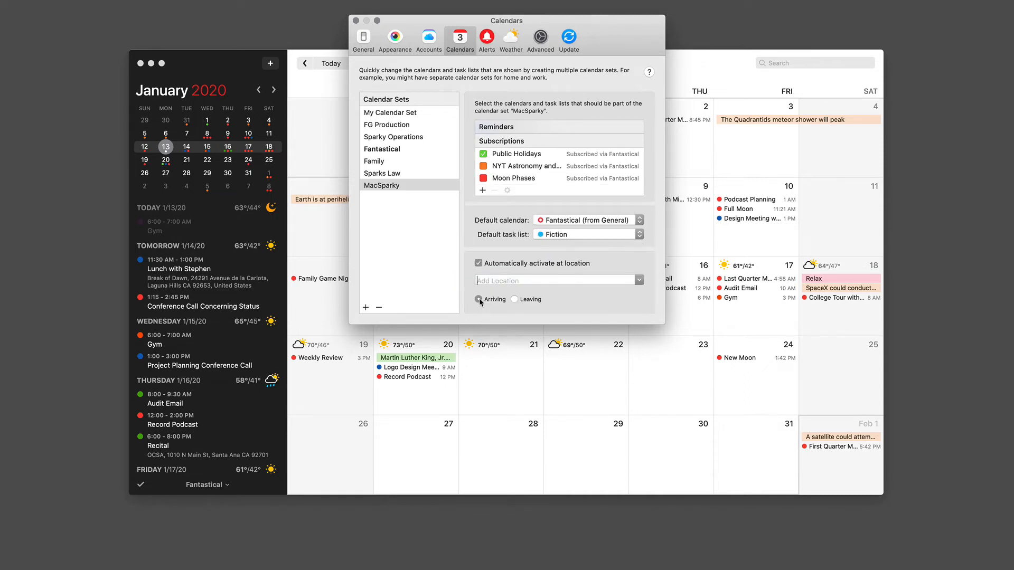
Step: Set the MacSparky set's activation location to 1313 S Disneyland Dr, Anaheim
type("18891 Saddleback Ranch Rd")
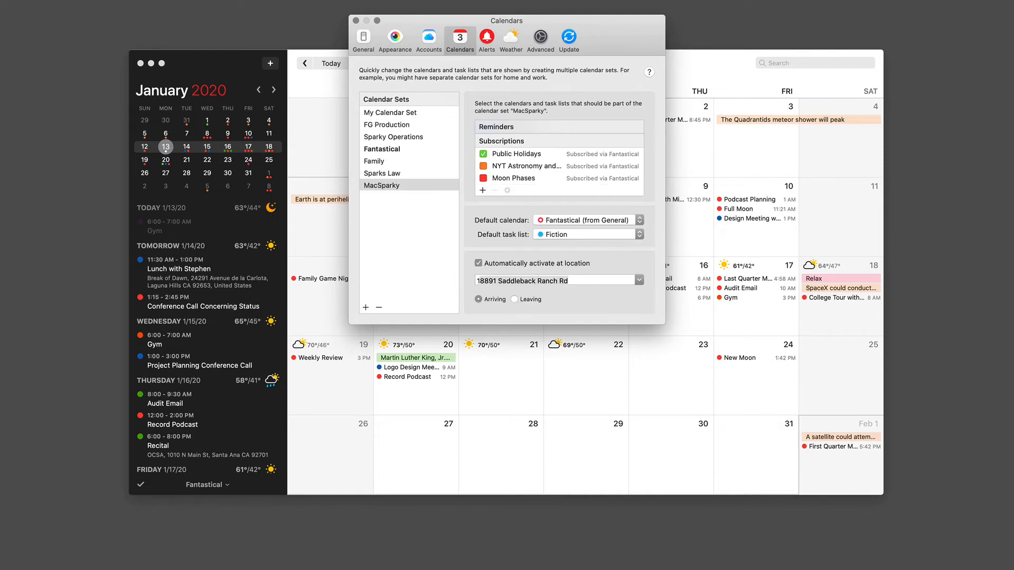
type("1313 D")
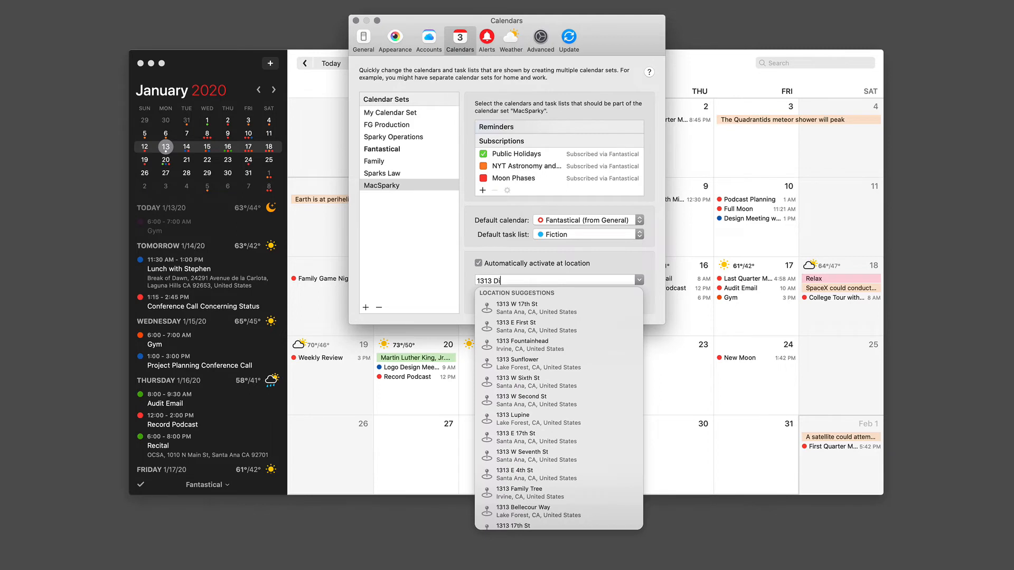
type("isney")
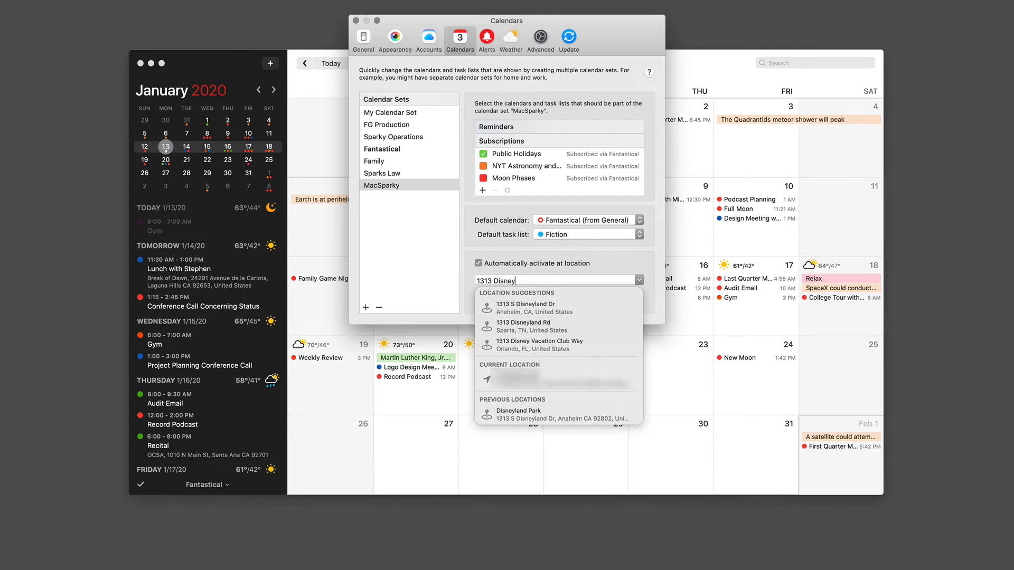
left_click(537, 307)
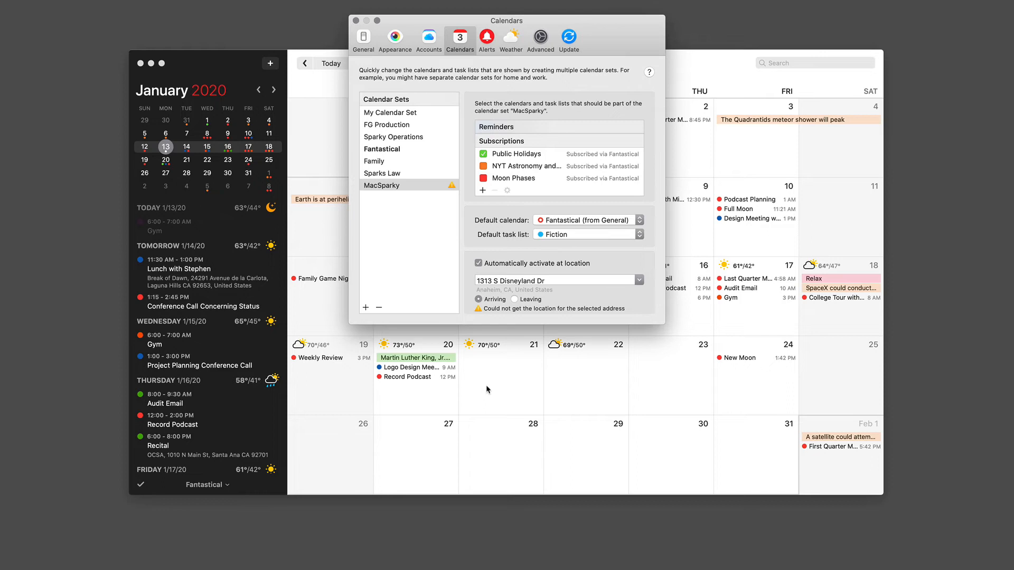
mouse_move(488, 390)
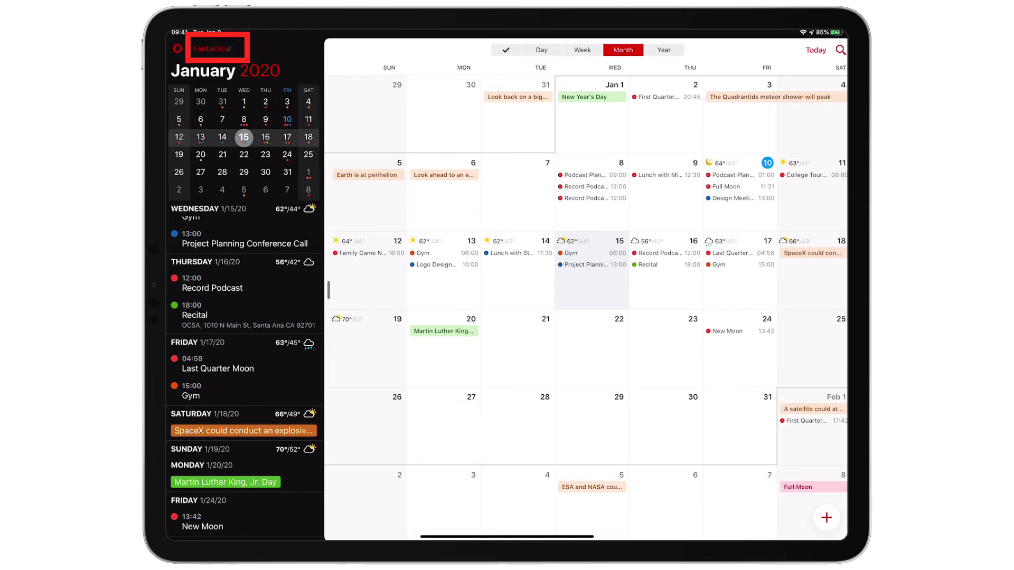
Step: On iPad, show the calendar sets menu from the sidebar with Fantastical checked
left_click(213, 49)
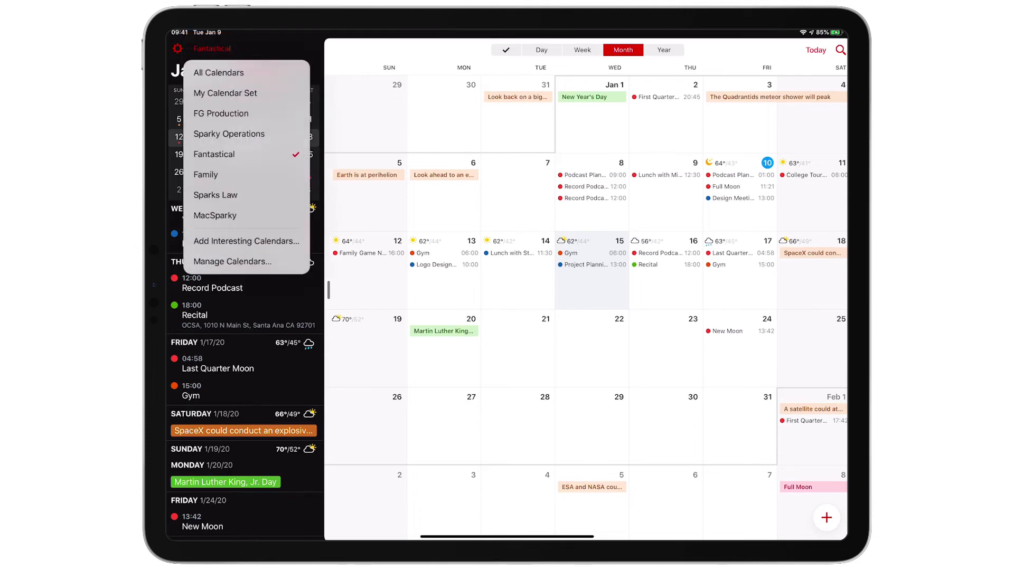
left_click(216, 215)
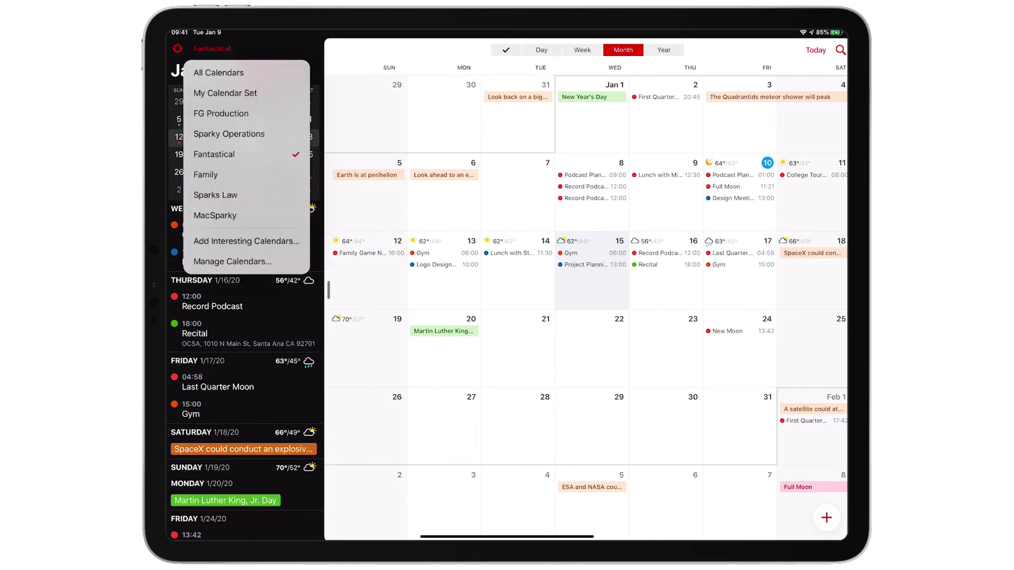
Step: Go through Manage Calendars to the Calendar Sets list showing all sets
left_click(232, 260)
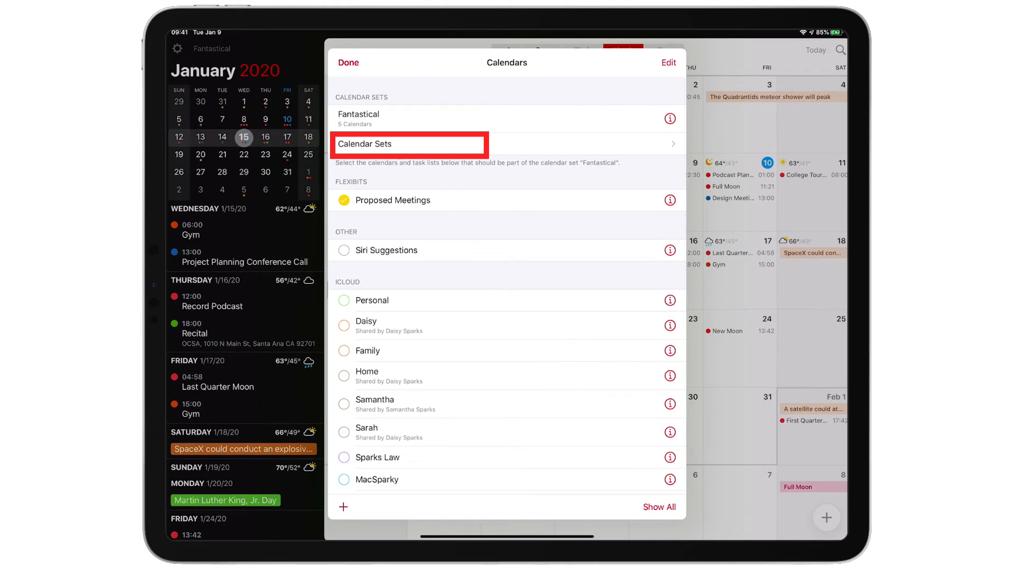
left_click(407, 143)
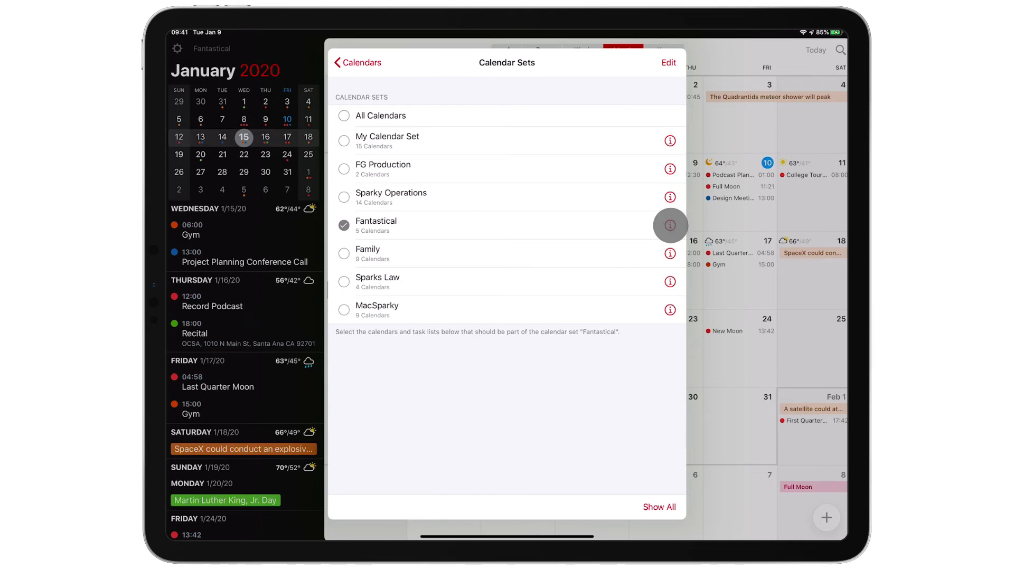
Step: Review the Fantastical set's details, including location activation, then close settings back to month view
left_click(669, 226)
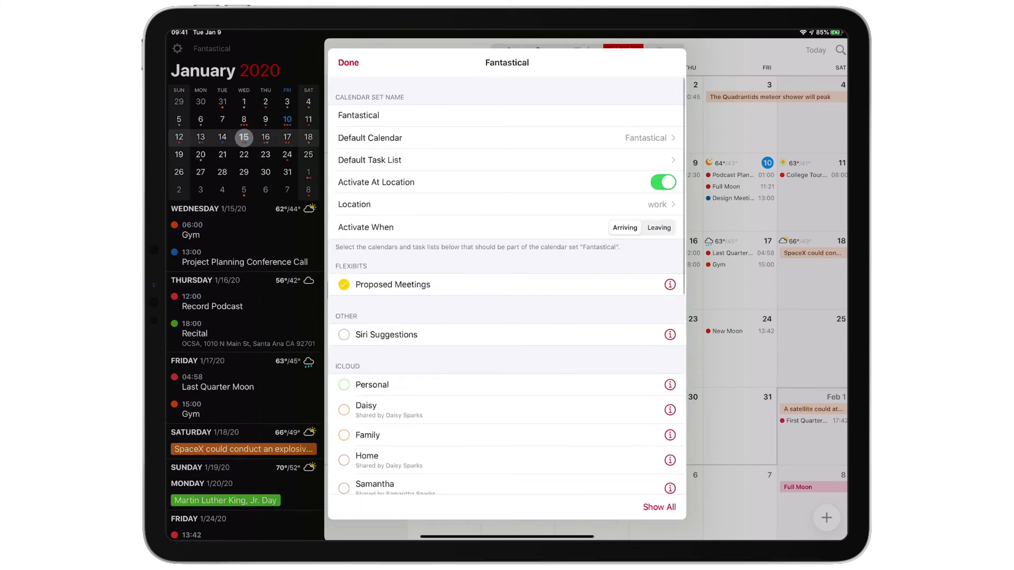
scroll("down", 3)
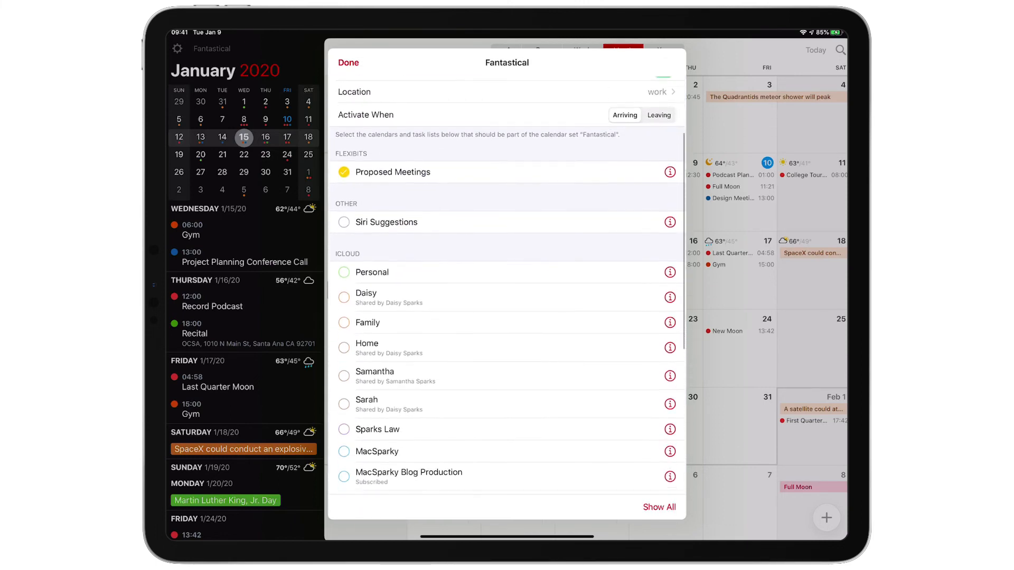
scroll("down", 3)
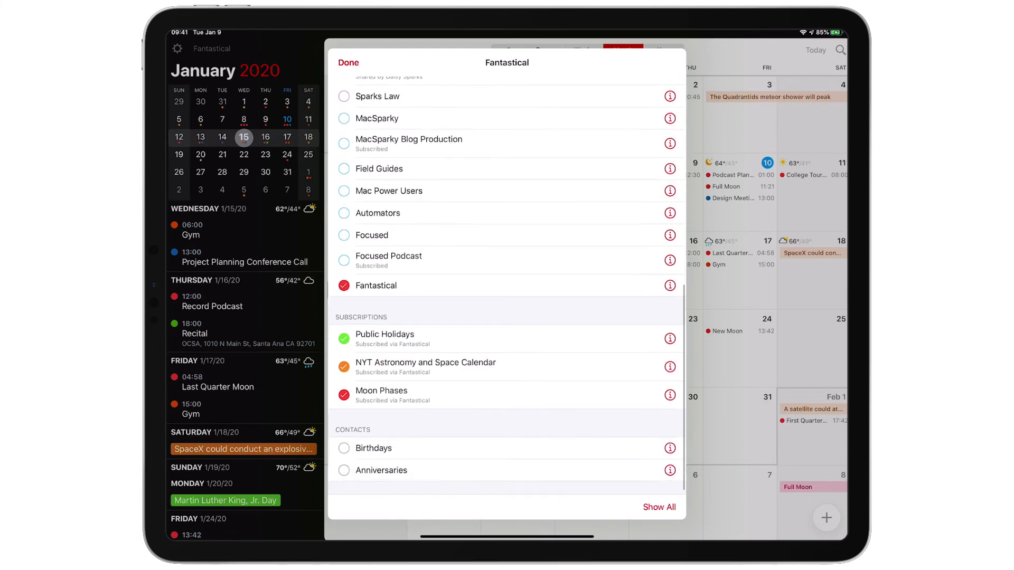
scroll("up", 3)
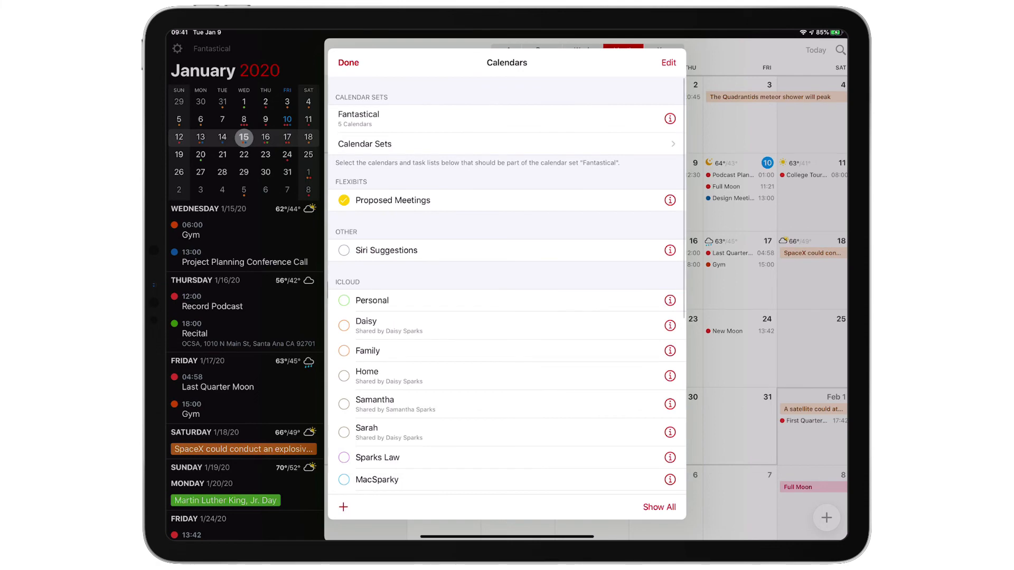
left_click(347, 62)
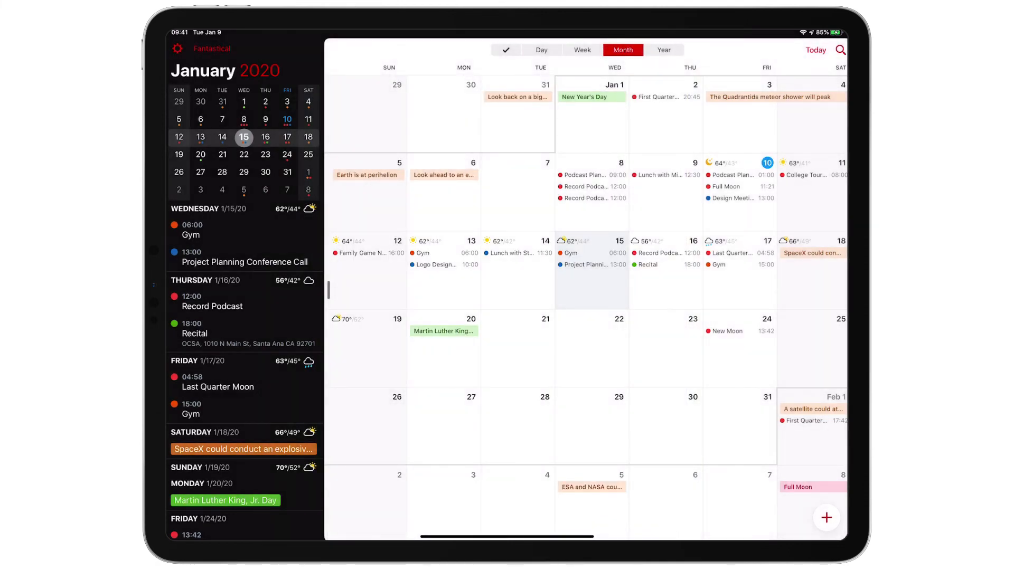